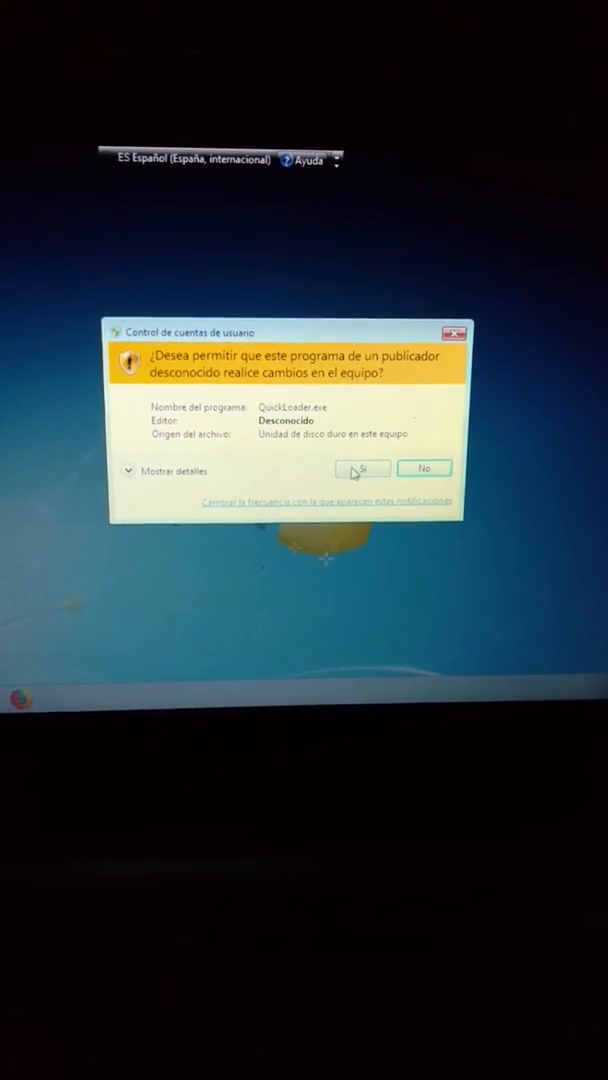
- Allow the loader to run, dismiss the activation notice and continue with version V24.0
{"action": "left_click", "coordinate": [360, 468]}
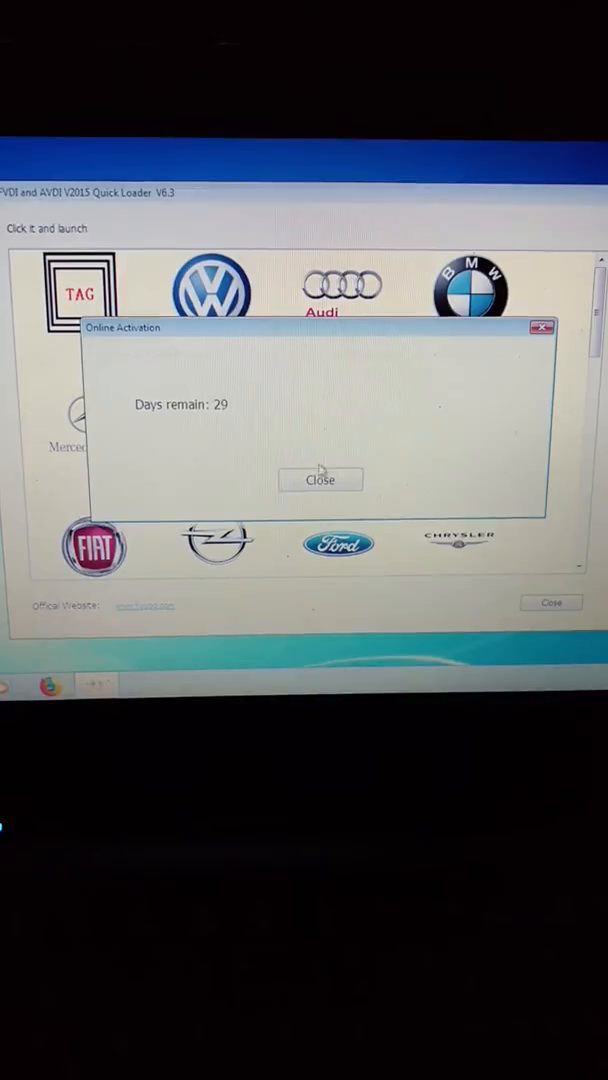
{"action": "left_click", "coordinate": [320, 480]}
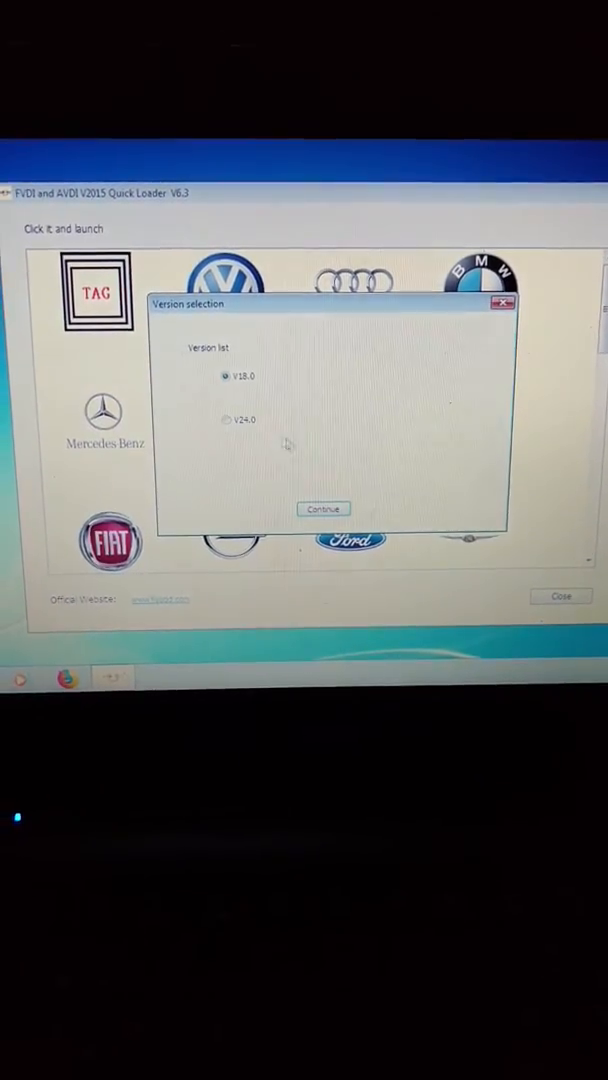
{"action": "left_click", "coordinate": [220, 420]}
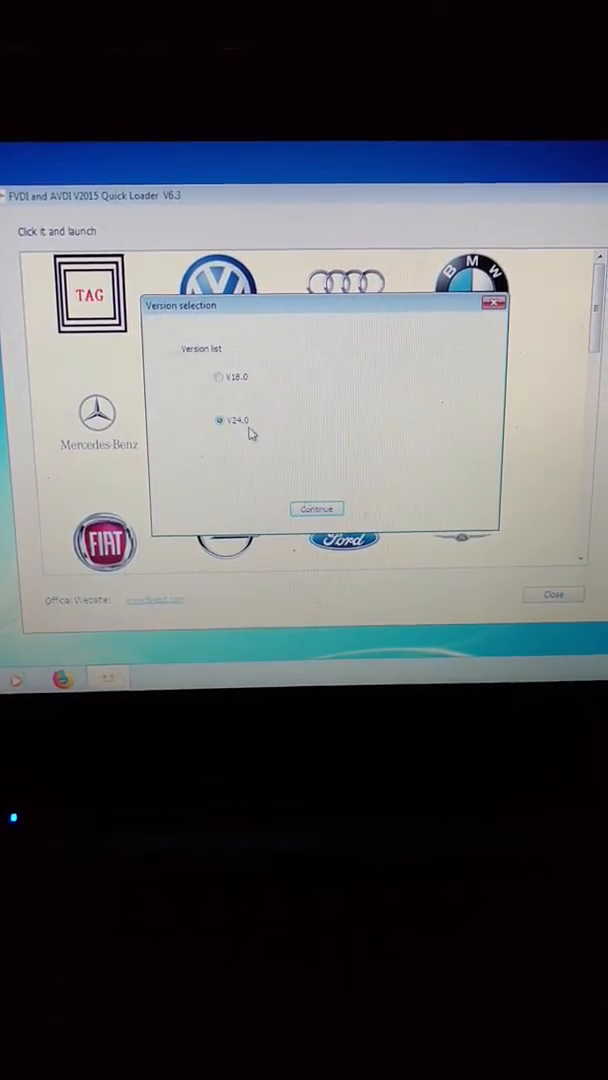
{"action": "left_click", "coordinate": [316, 508]}
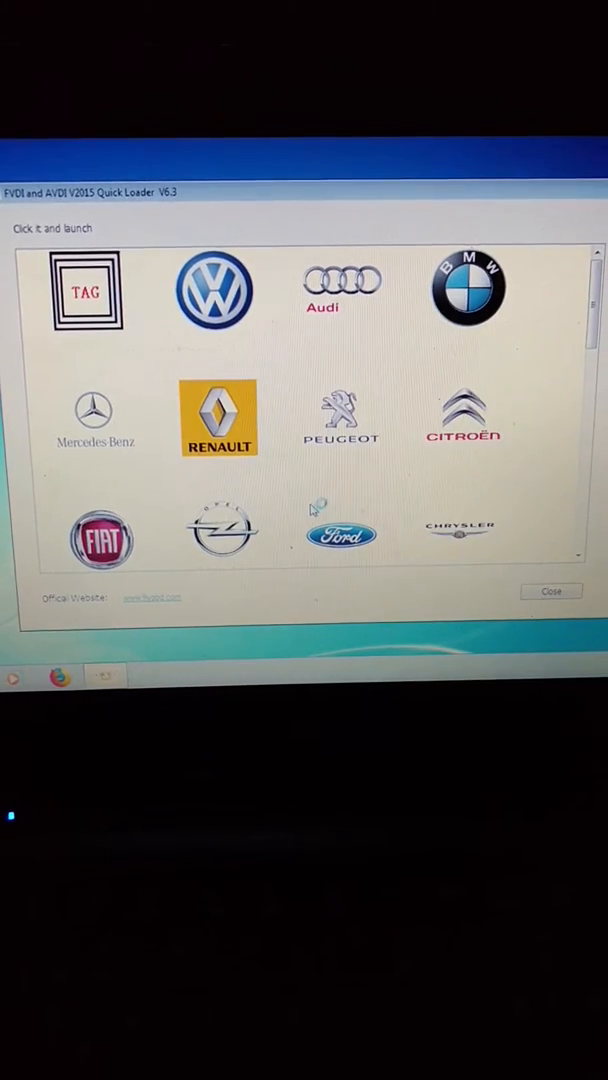
- Launch the VW/Audi diagnostics, acknowledge the ATTENTION warning and show Special functions
{"action": "left_click", "coordinate": [216, 290]}
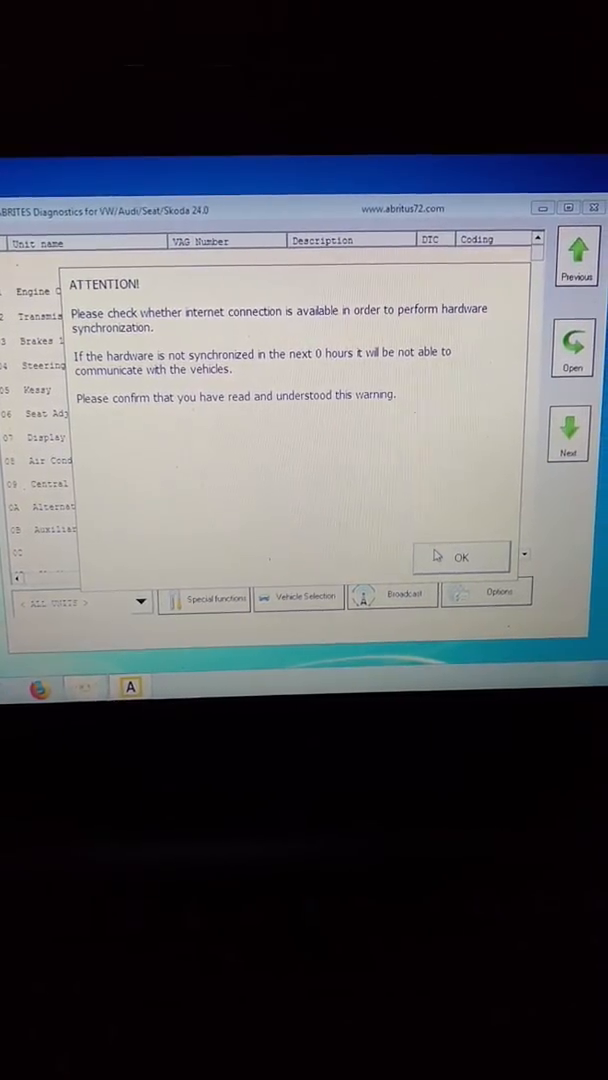
{"action": "left_click", "coordinate": [460, 556]}
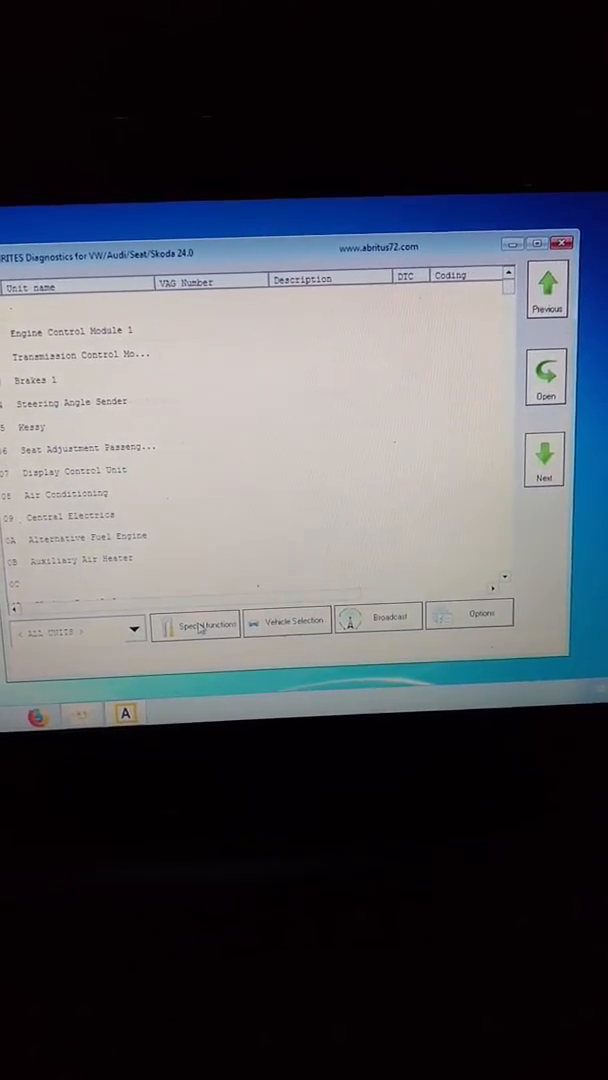
{"action": "left_click", "coordinate": [196, 618]}
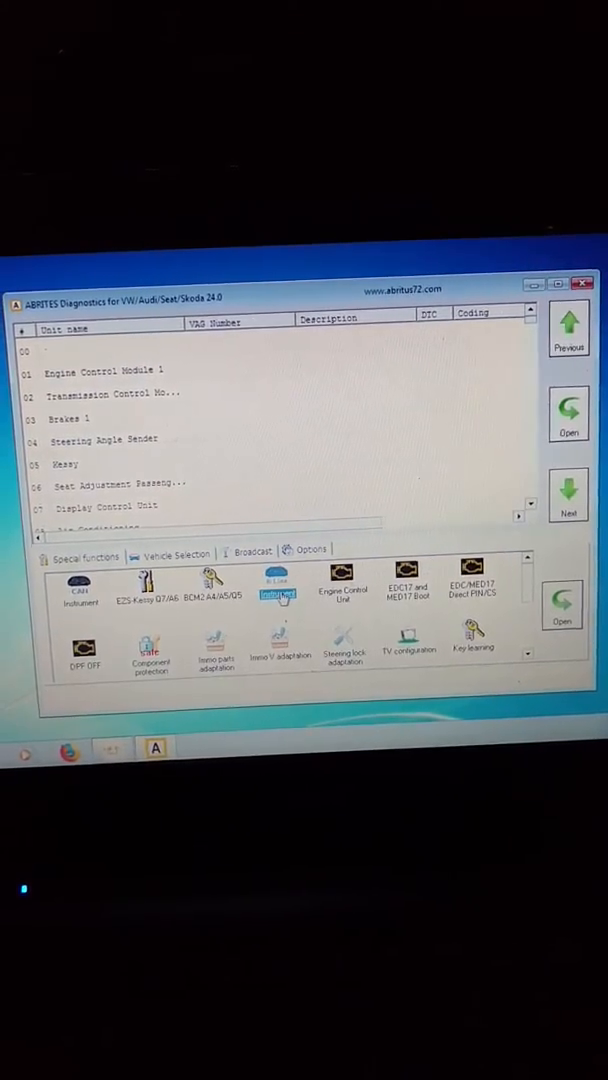
- Open the Instrument Cluster/Immobilizer tool and choose IPC type Audi A4 BOSCH RB4 CRYPTO 2001+
{"action": "double_click", "coordinate": [276, 584]}
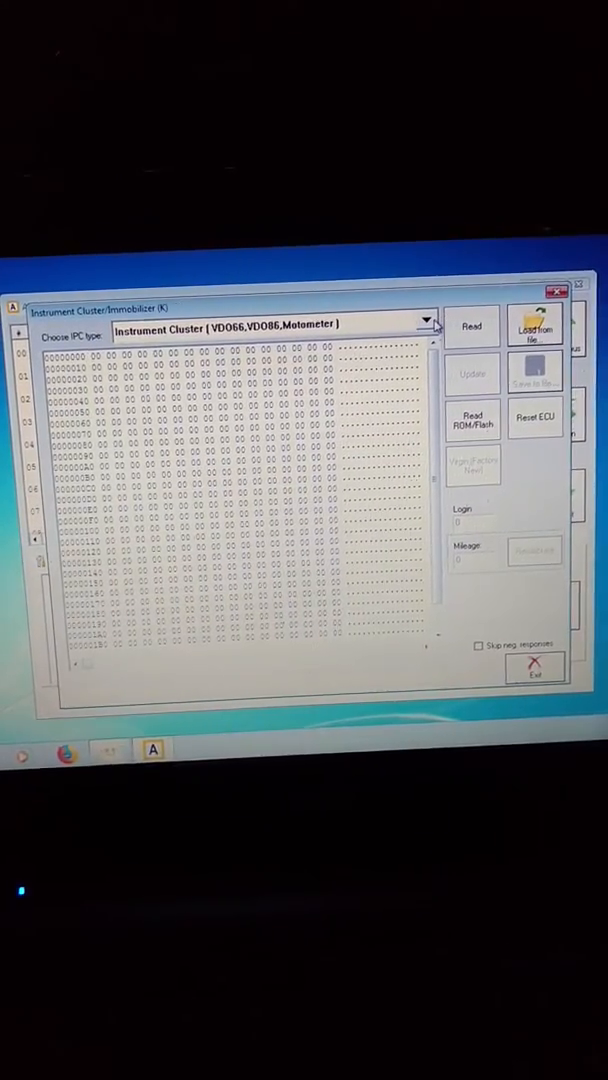
{"action": "left_click", "coordinate": [426, 322]}
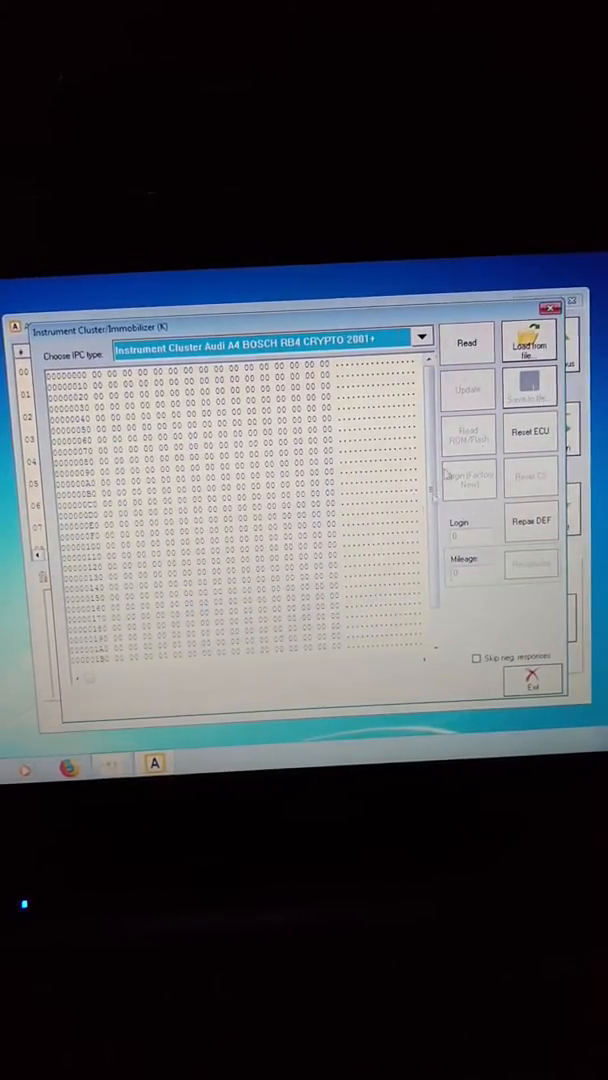
{"action": "left_click", "coordinate": [468, 344]}
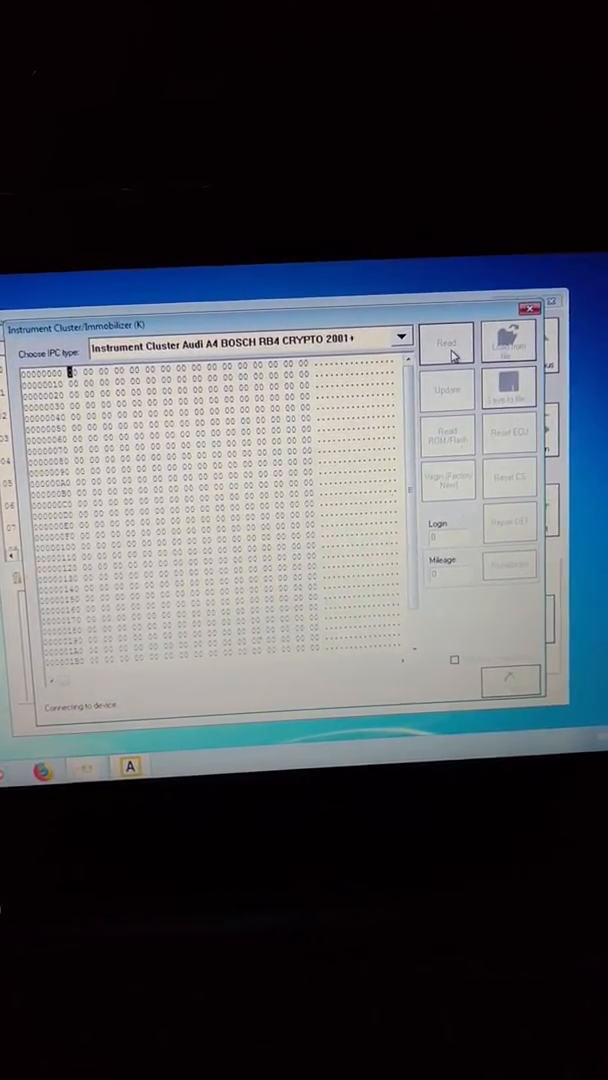
- Start reading the cluster's memory; the attempt ends with Cannot connect to device
{"action": "left_click", "coordinate": [446, 344]}
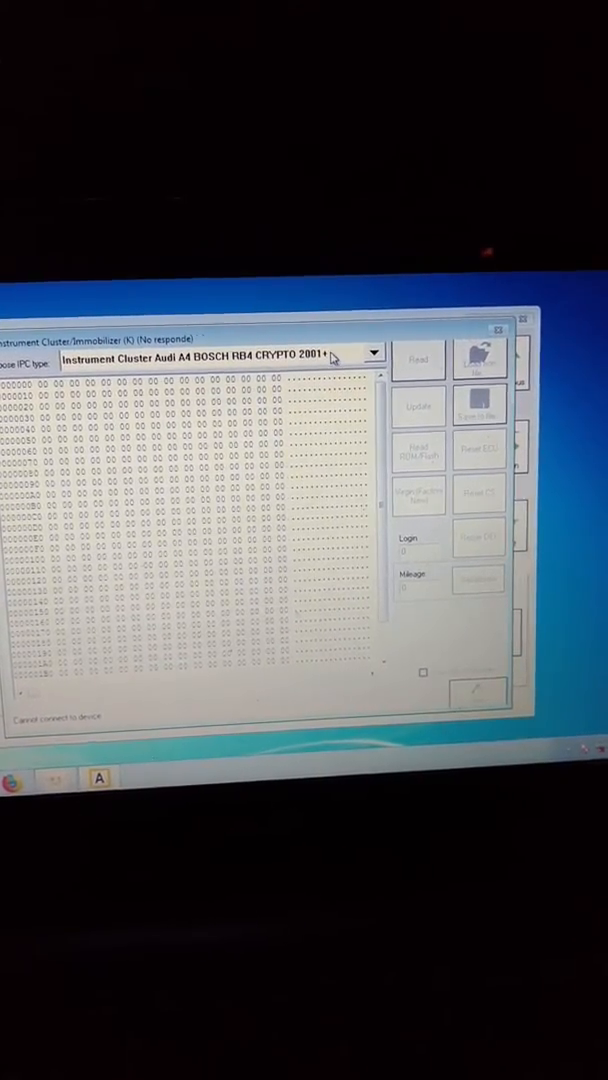
- Retry the Read so the hex dump and Login/Mileage fields fill with data
{"action": "left_click", "coordinate": [416, 360]}
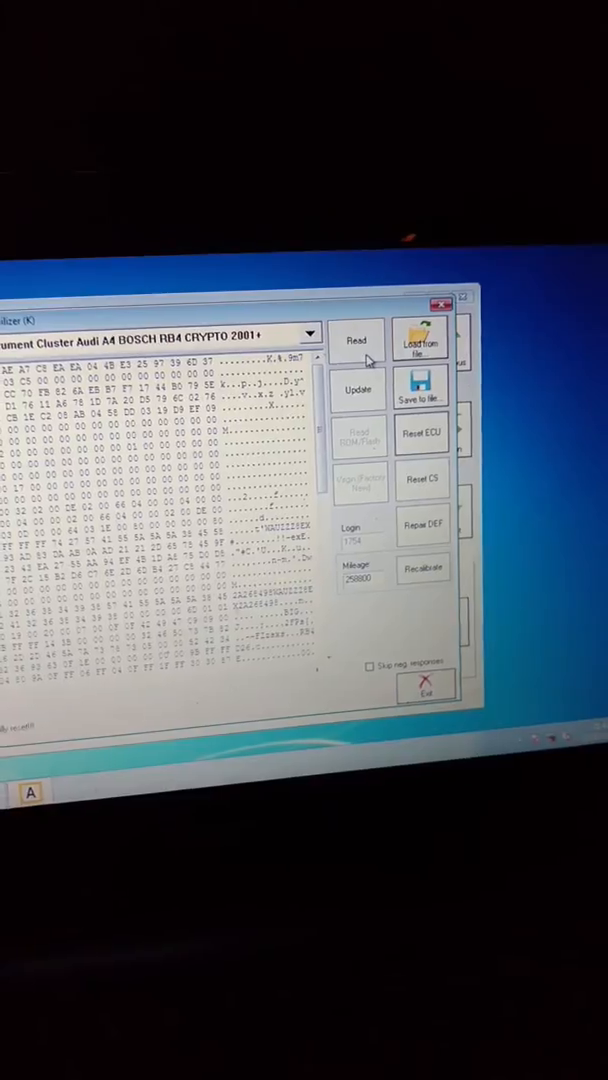
- Close the Instrument Cluster/Immobilizer window, returning to the control unit list
{"action": "left_click", "coordinate": [356, 340]}
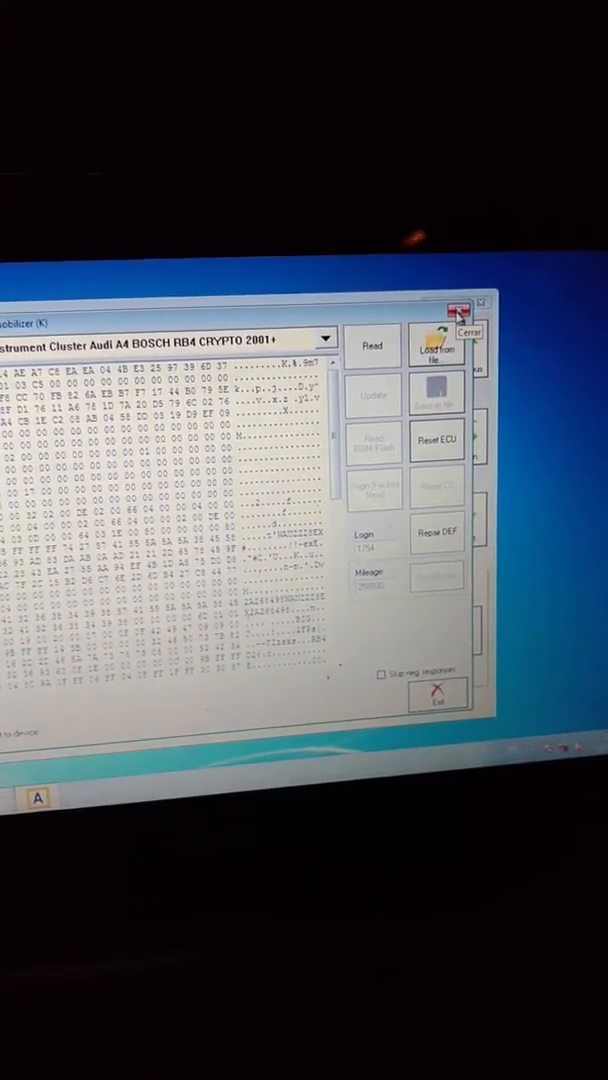
{"action": "left_click", "coordinate": [460, 304]}
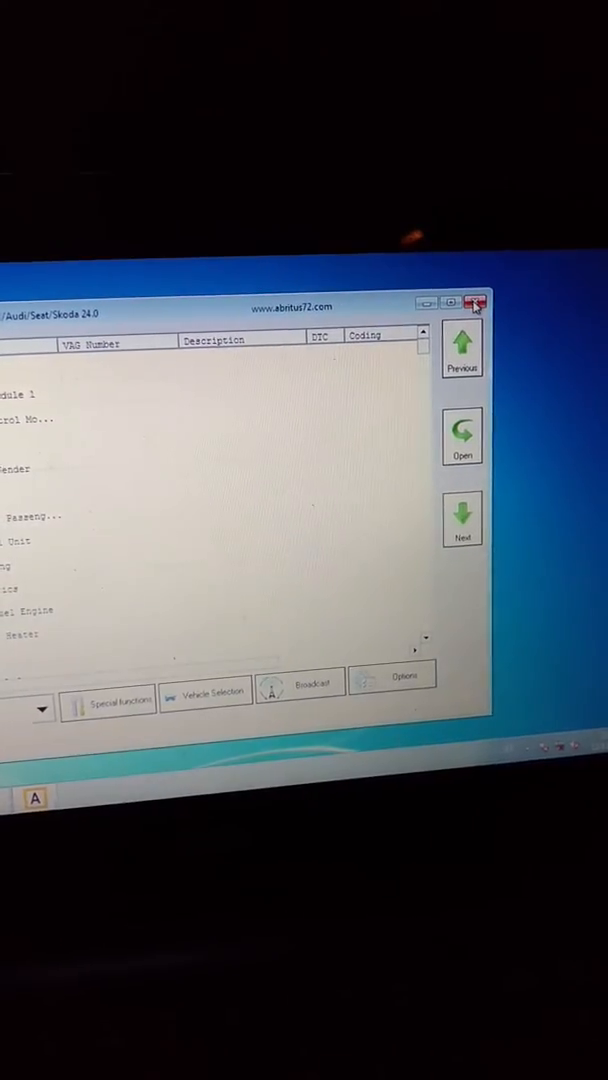
{"action": "left_click", "coordinate": [474, 304]}
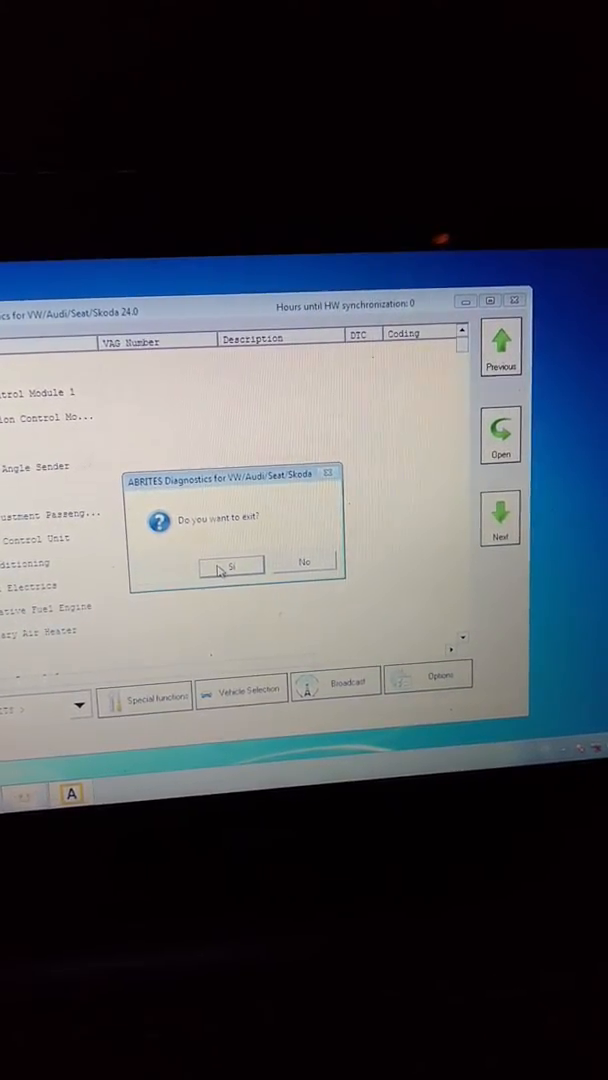
- Answer Yes to 'Do you want to exit?' so Abrites Diagnostics closes
{"action": "left_click", "coordinate": [230, 562]}
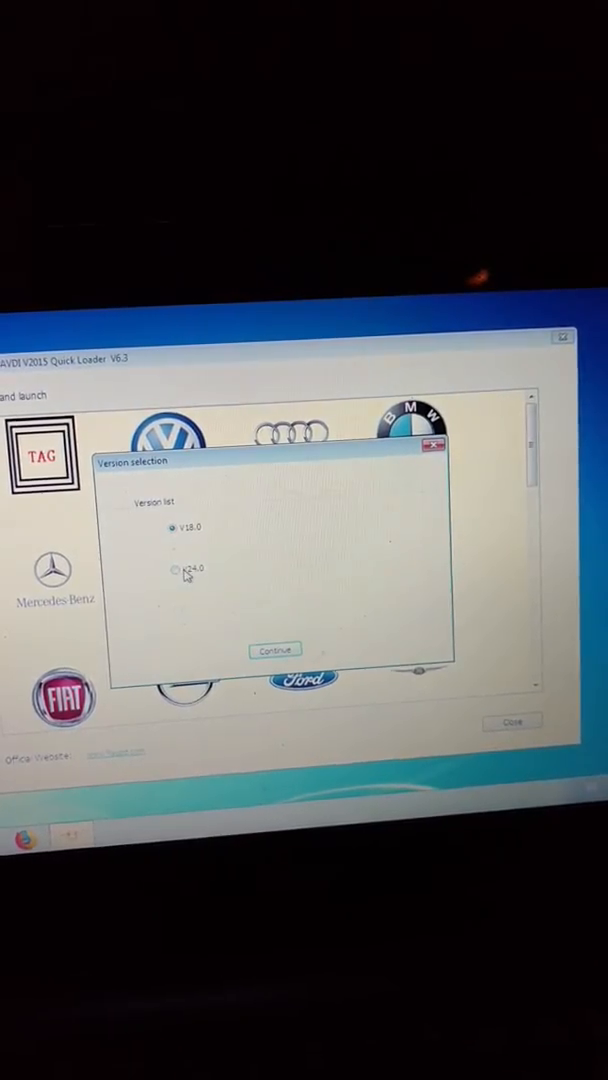
- Relaunch diagnostics version 24.0 from the loader and acknowledge the ATTENTION warning
{"action": "left_click", "coordinate": [176, 572]}
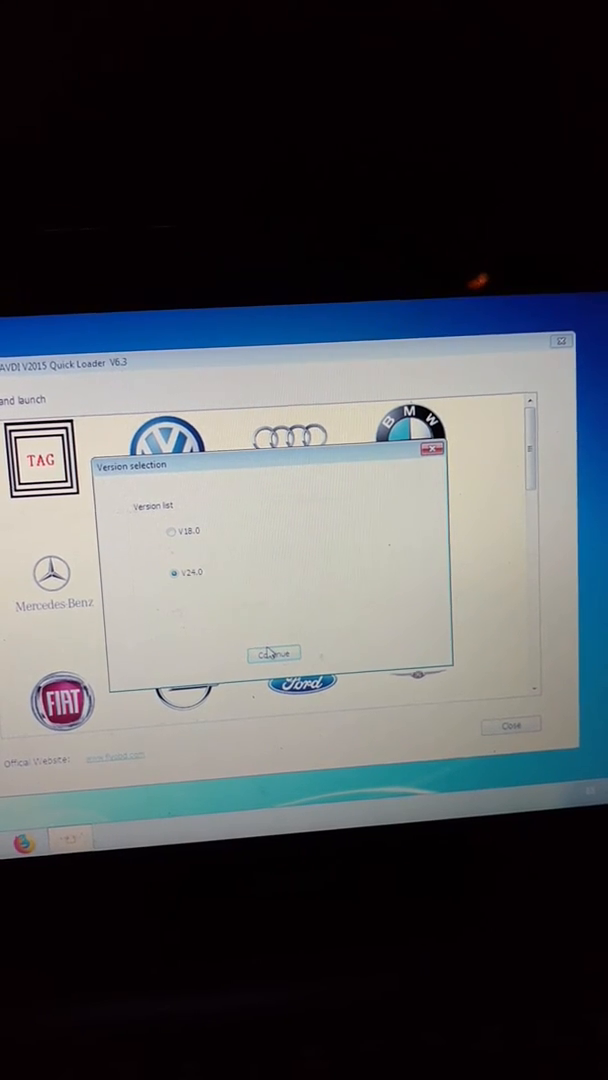
{"action": "left_click", "coordinate": [272, 652]}
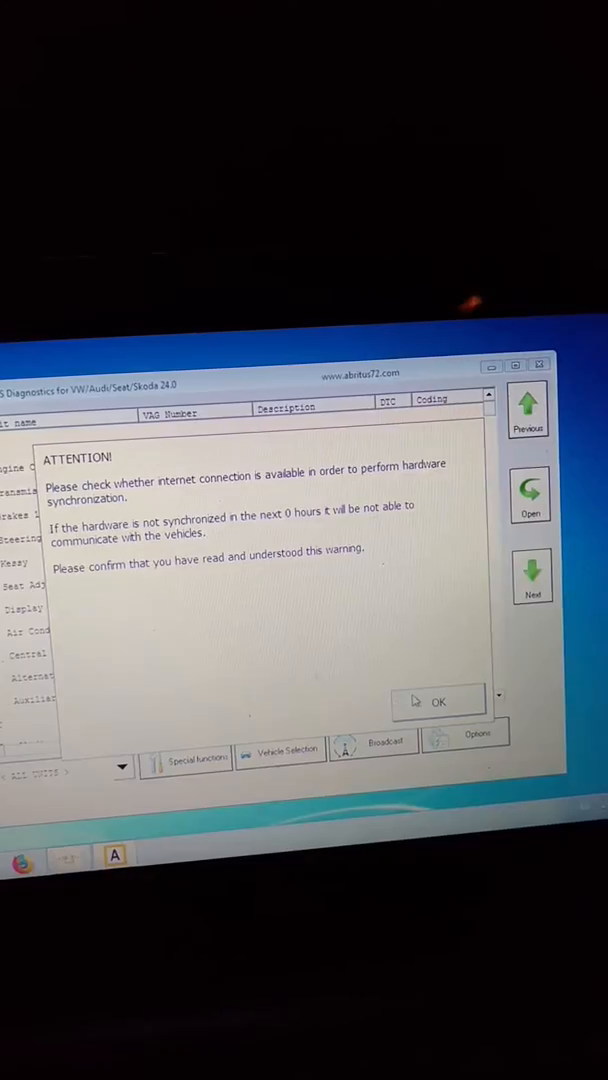
{"action": "left_click", "coordinate": [440, 700]}
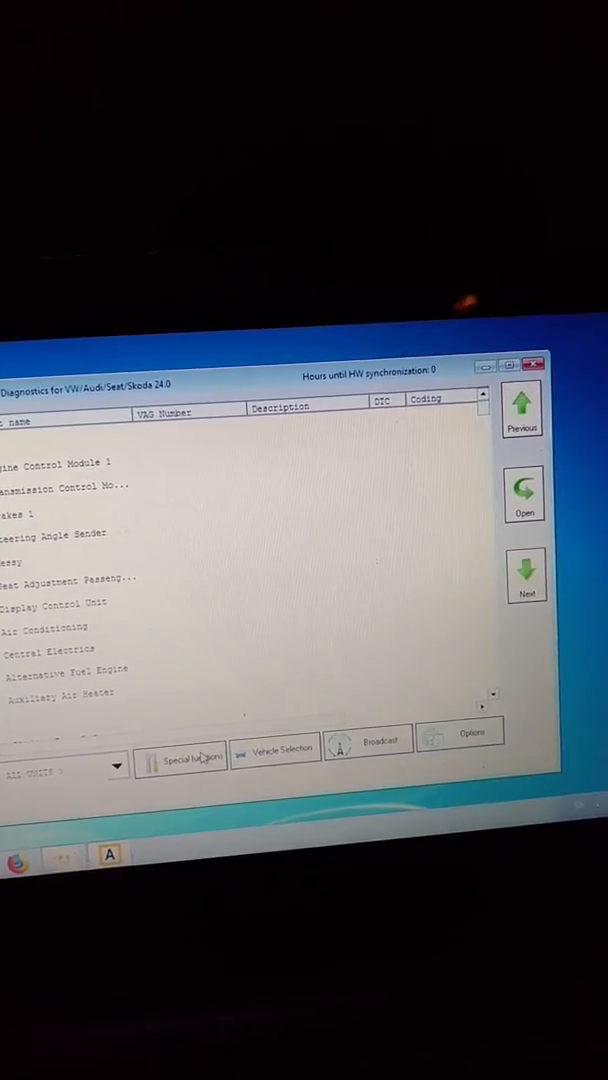
- Reopen the cluster tool, choose Audi A4 BOSCH RB4 CRYPTO 2001+ and start a Read
{"action": "left_click", "coordinate": [182, 750]}
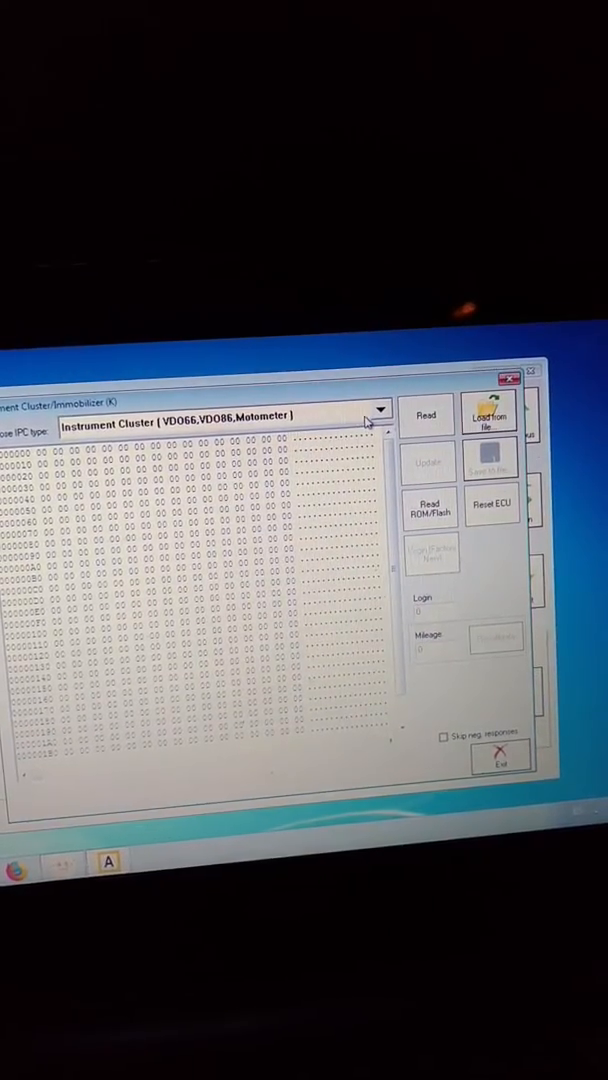
{"action": "left_click", "coordinate": [380, 414]}
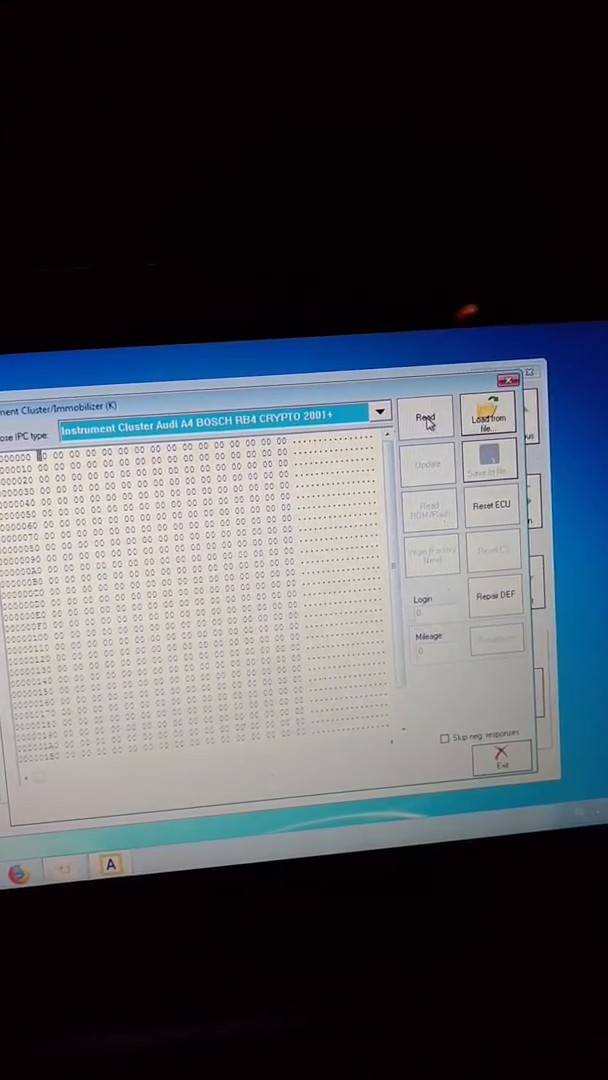
{"action": "left_click", "coordinate": [426, 416]}
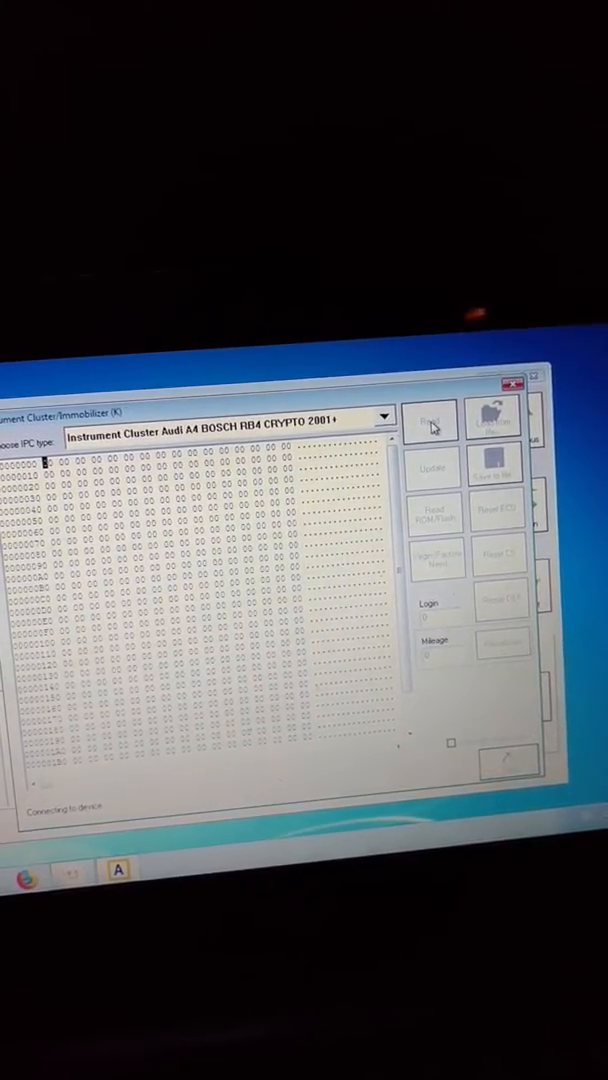
{"action": "left_click", "coordinate": [430, 418]}
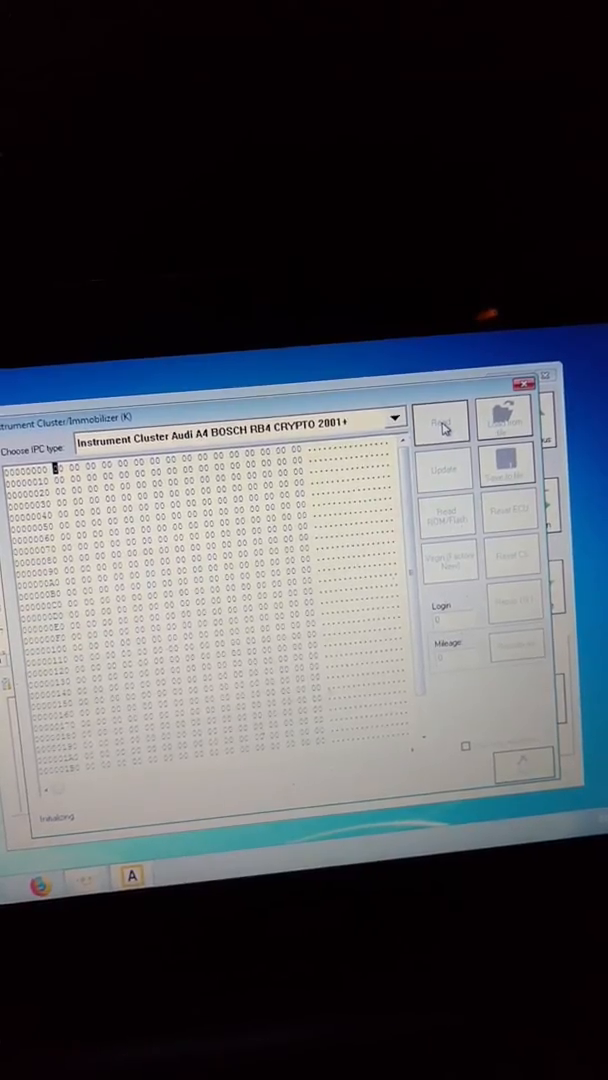
{"action": "left_click", "coordinate": [440, 422]}
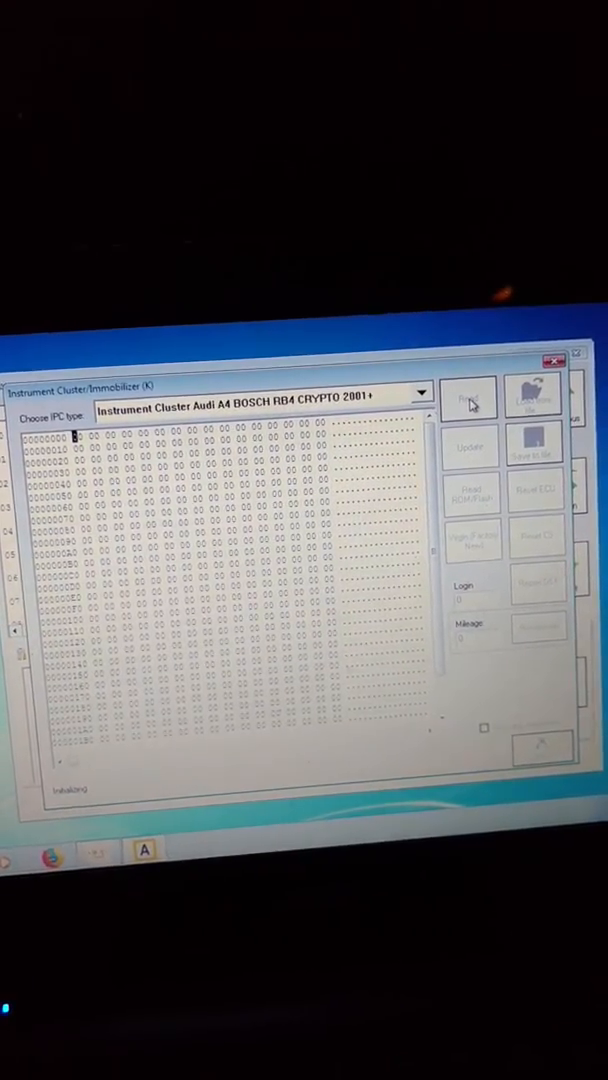
{"action": "left_click", "coordinate": [468, 396]}
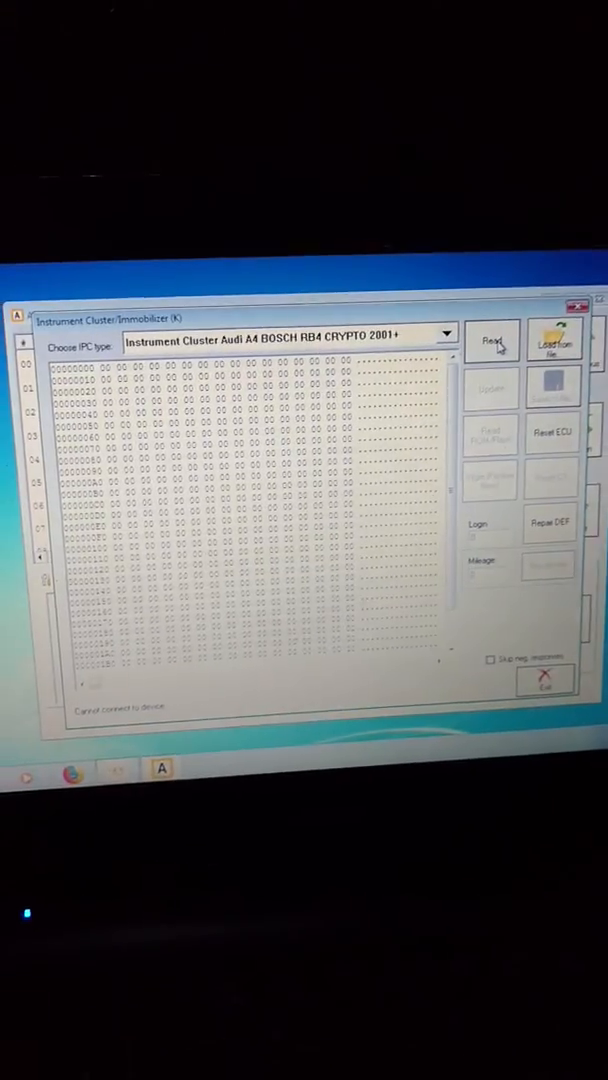
- Retry the Read and acknowledge the synchronization warning so the dump fills with data
{"action": "left_click", "coordinate": [492, 340]}
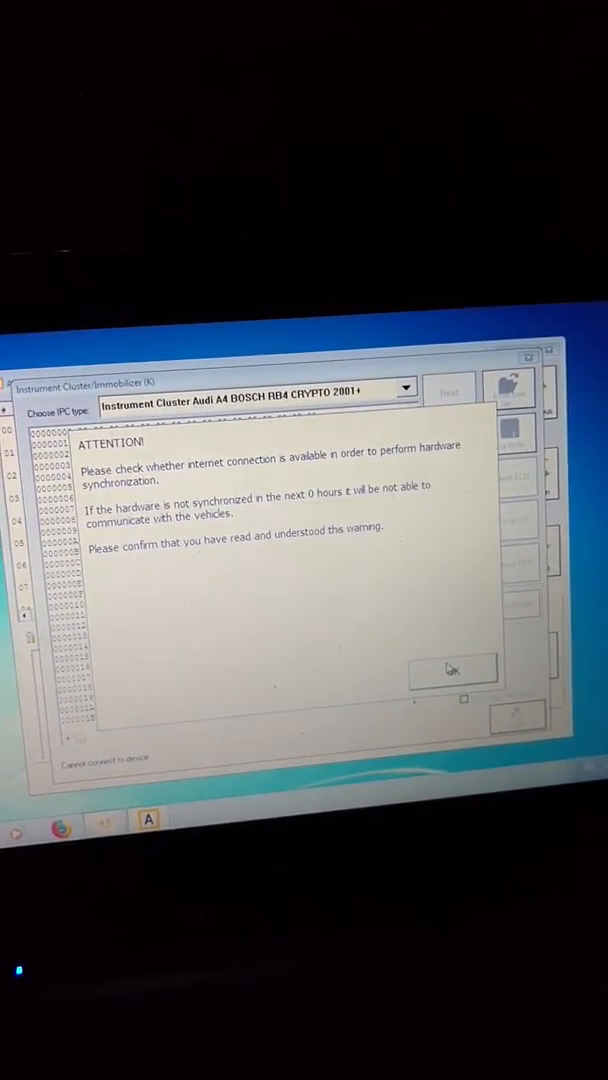
{"action": "left_click", "coordinate": [452, 668]}
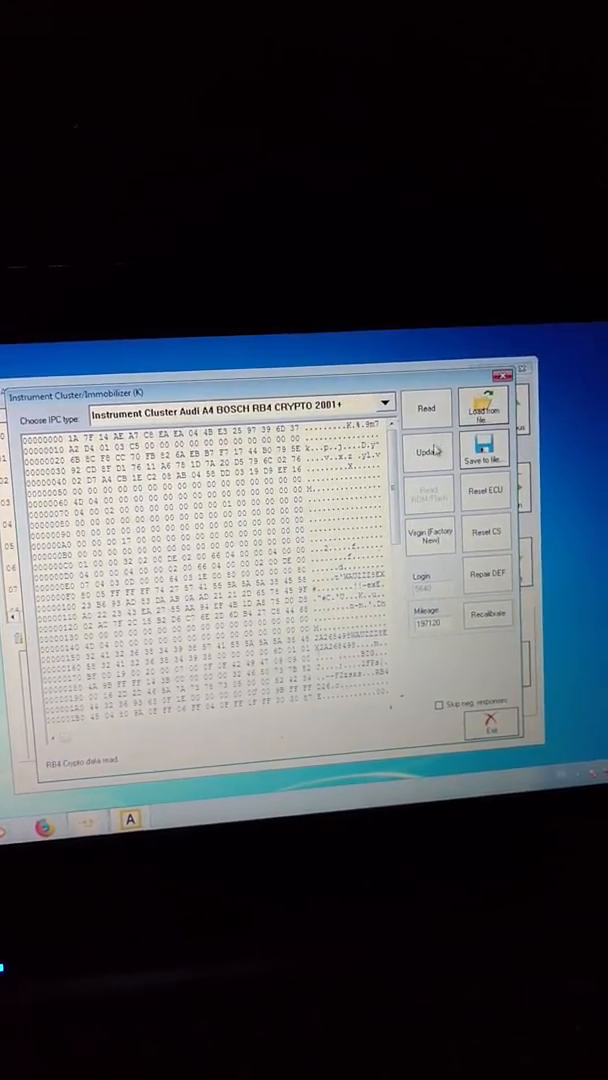
- Reconnect to the device after the Audi A4 RB4 Crypto dump and mileage are read
{"action": "left_click", "coordinate": [428, 450]}
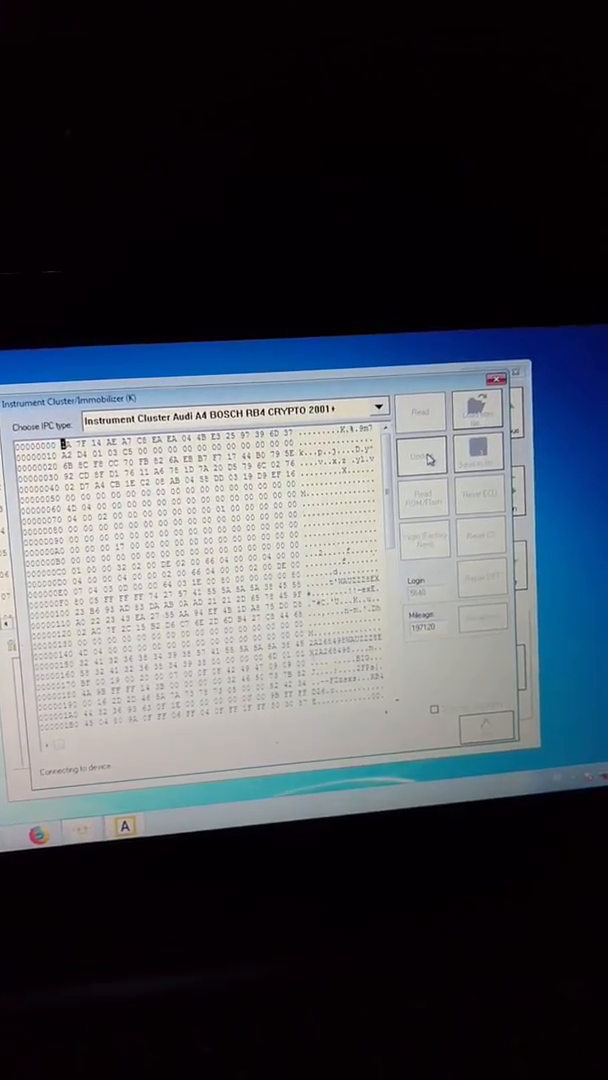